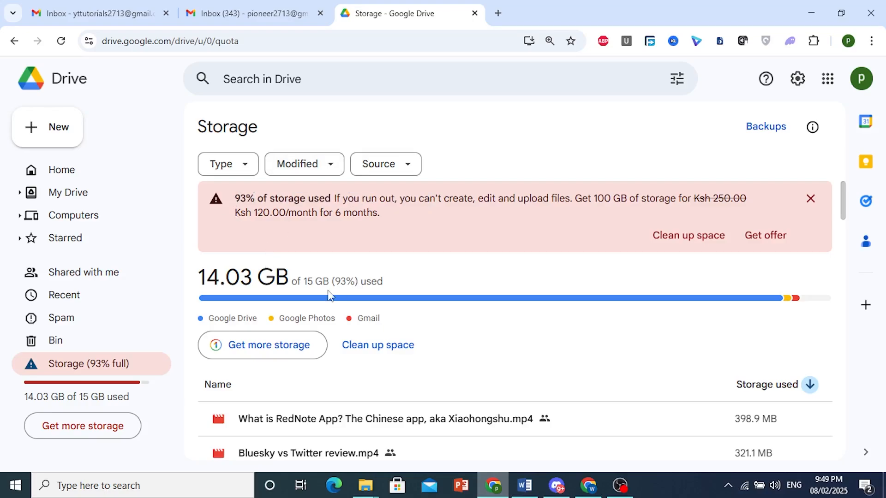
{"action": "mouse_move", "coordinate": [365, 322]}
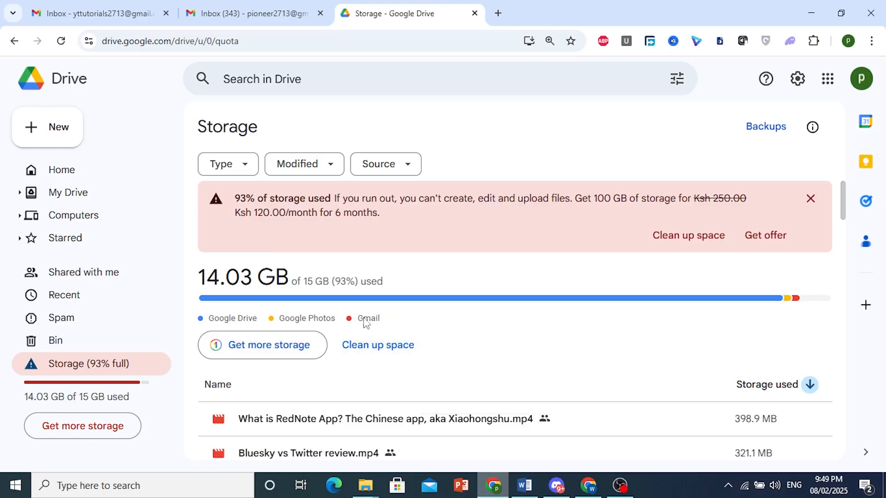
{"action": "mouse_move", "coordinate": [174, 61]}
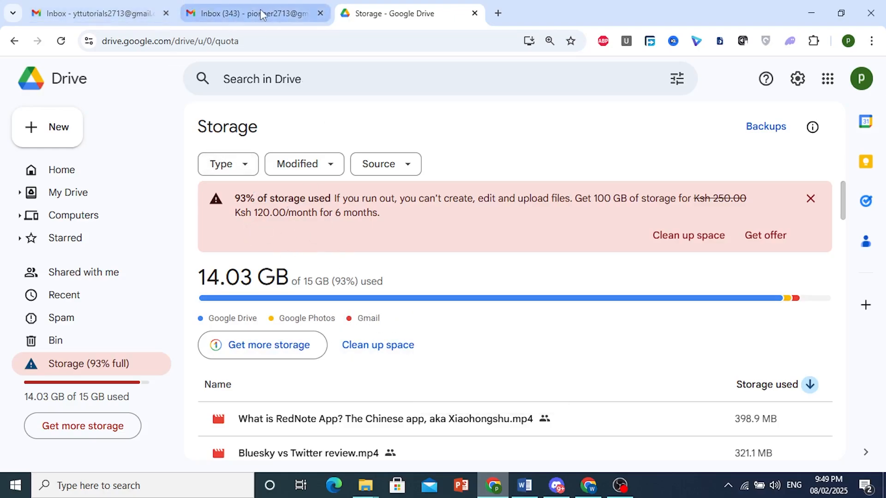
From the Gmail inbox, launch Google Drive in a new tab via the Google apps grid
{"action": "left_click", "coordinate": [255, 13]}
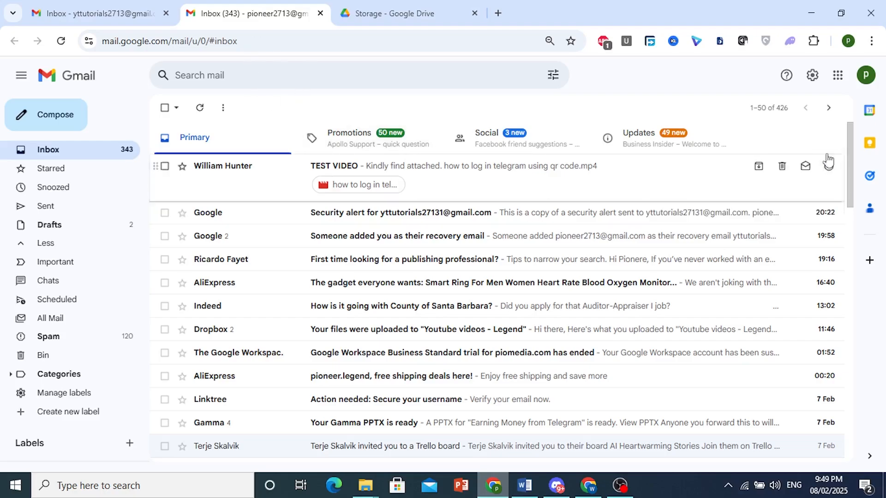
{"action": "left_click", "coordinate": [837, 75]}
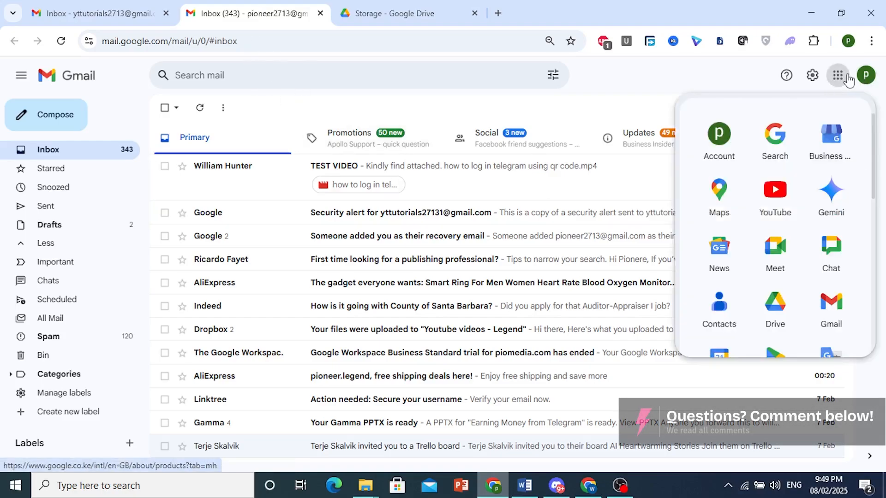
{"action": "mouse_move", "coordinate": [774, 305]}
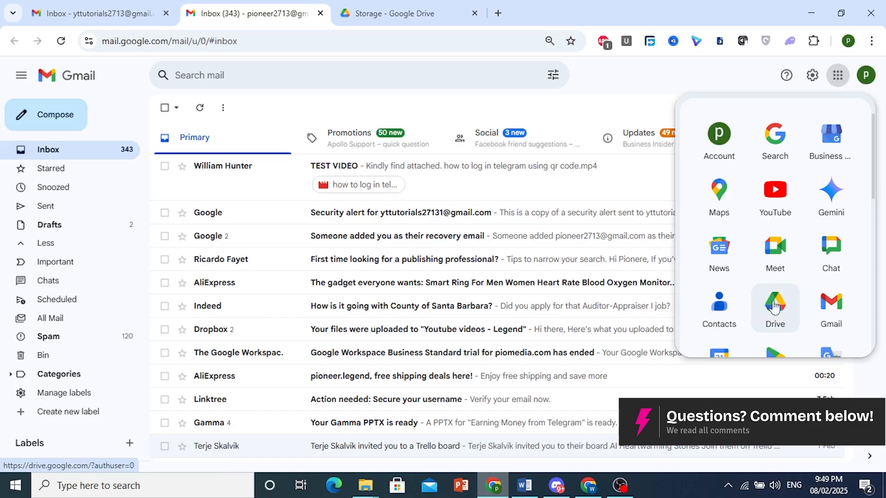
{"action": "left_click", "coordinate": [774, 306]}
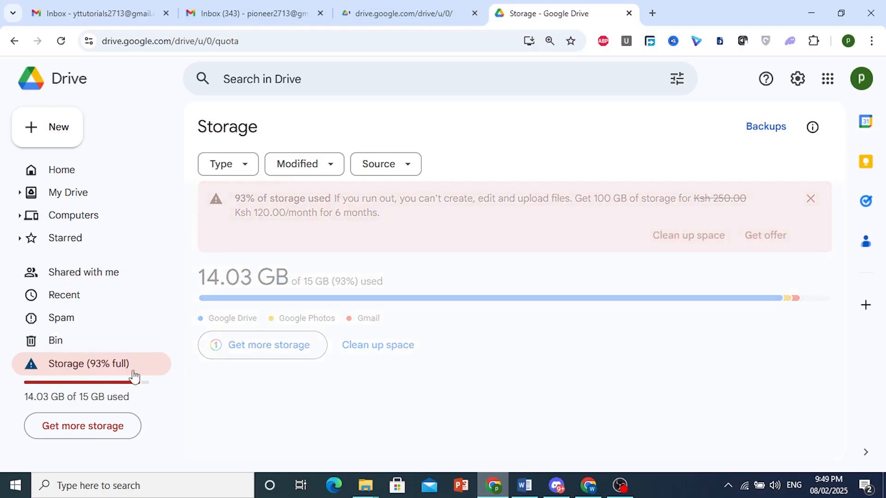
{"action": "scroll", "scroll_direction": "down", "scroll_amount": 3}
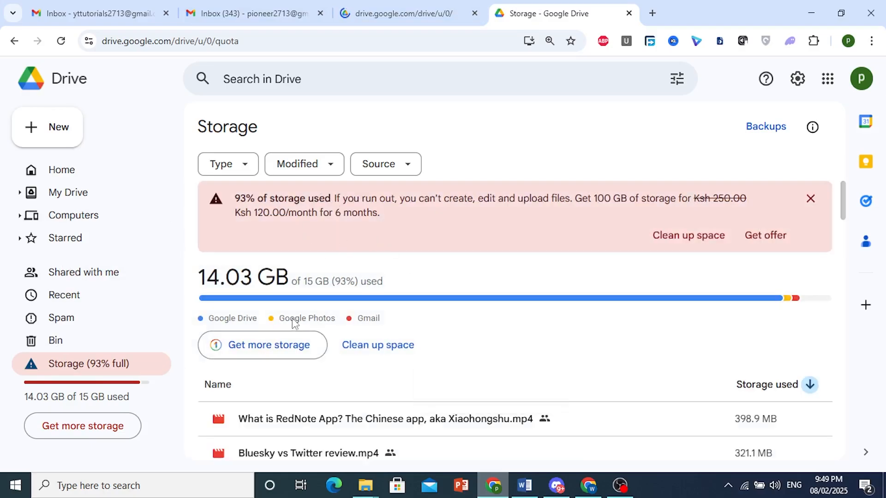
{"action": "mouse_move", "coordinate": [378, 323]}
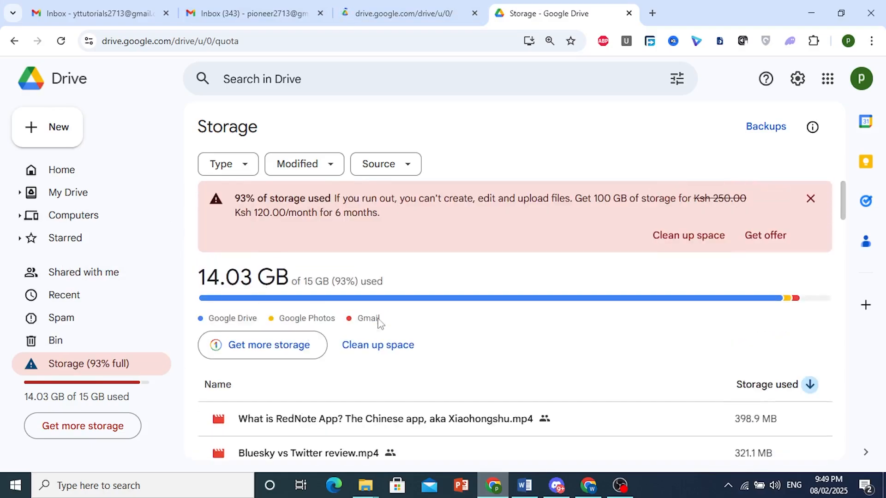
{"action": "mouse_move", "coordinate": [728, 240]}
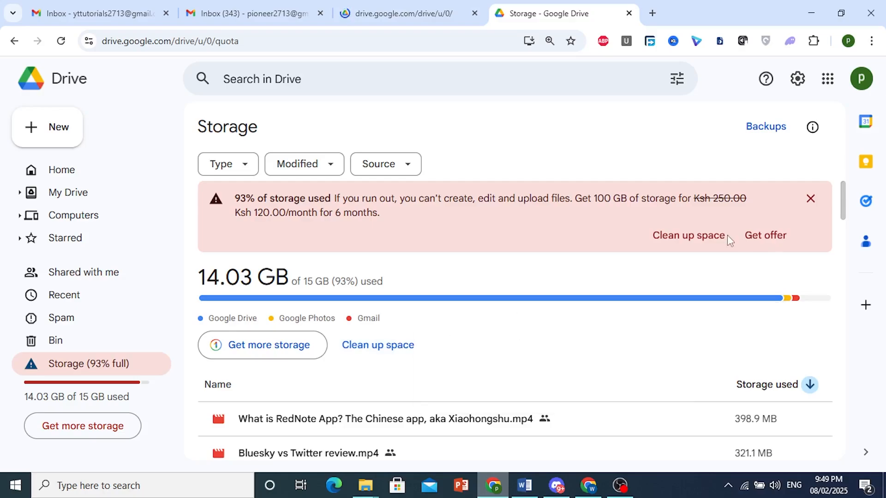
{"action": "mouse_move", "coordinate": [687, 233]}
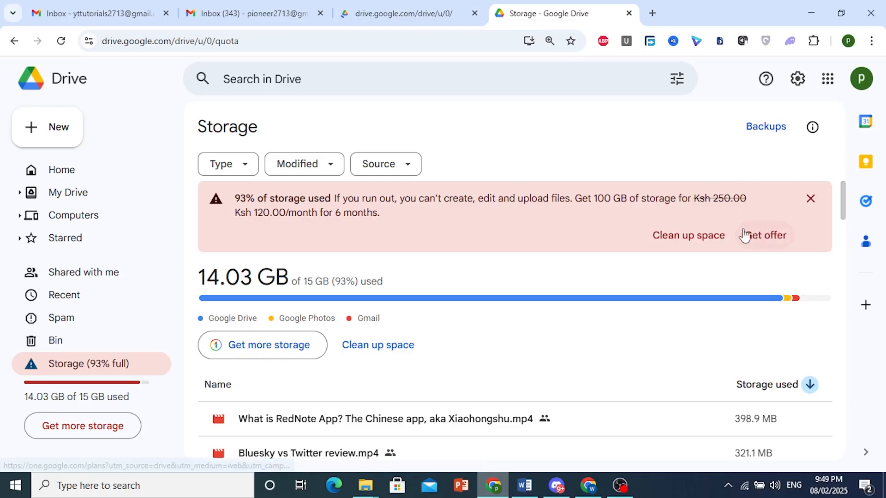
{"action": "double_click", "coordinate": [621, 198]}
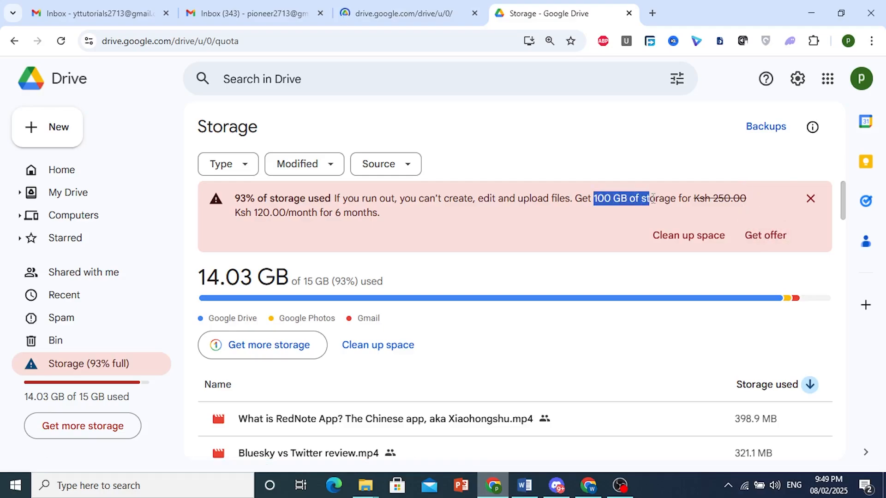
{"action": "mouse_move", "coordinate": [343, 298]}
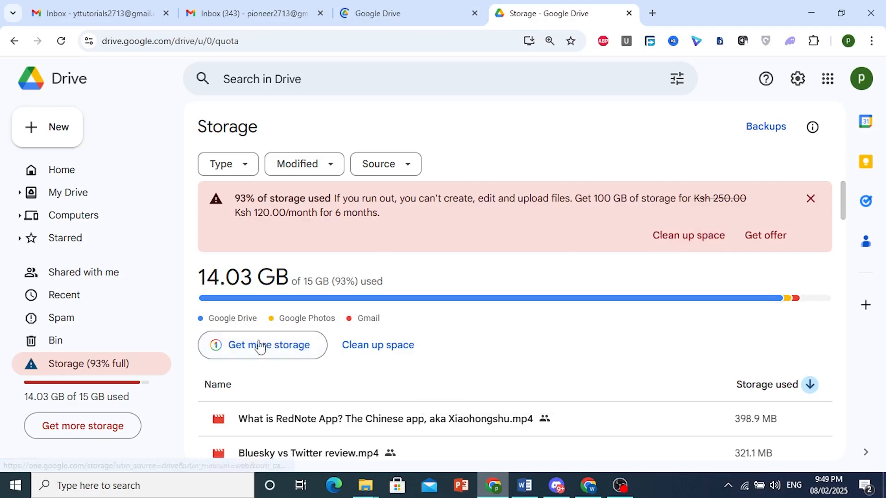
Get more storage and browse the Google One plans, 100 GB at KES 120/month or KES 2,000/year
{"action": "left_click", "coordinate": [269, 344]}
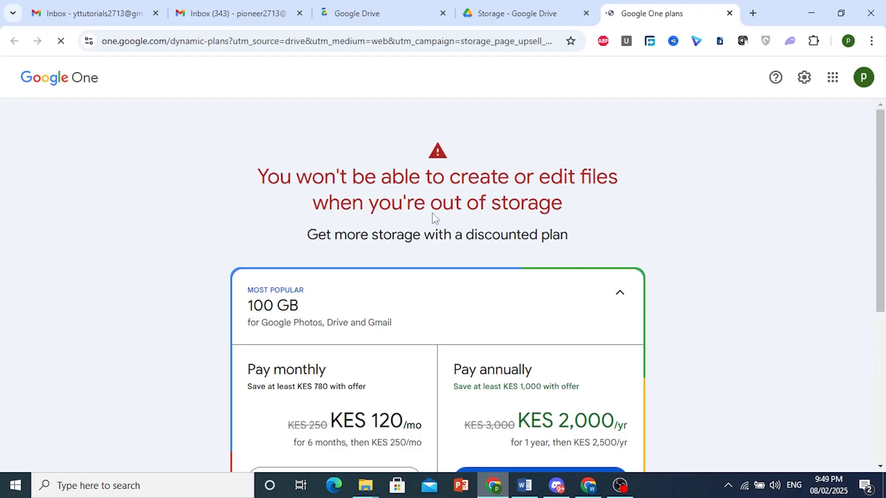
{"action": "scroll", "scroll_direction": "down", "scroll_amount": 3}
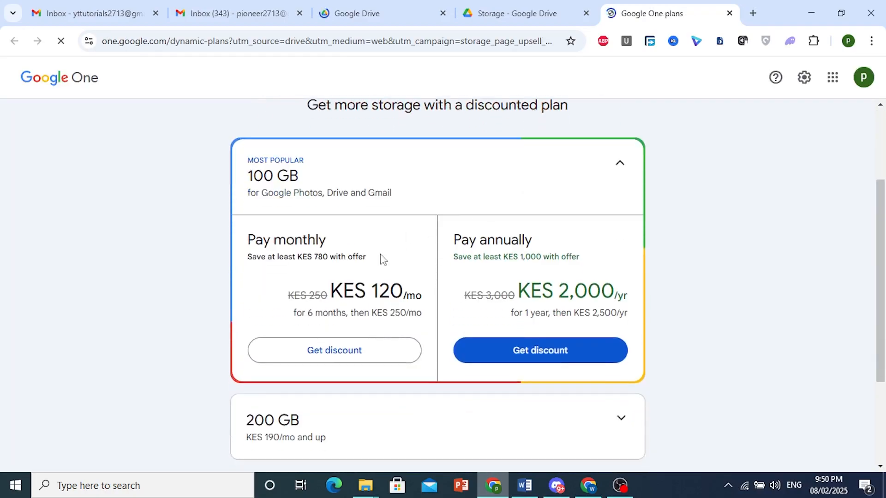
{"action": "scroll", "scroll_direction": "down", "scroll_amount": 3}
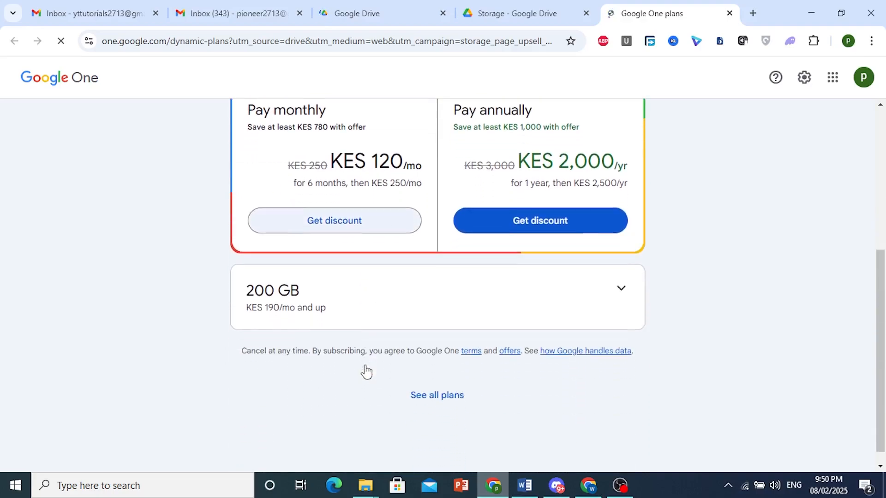
{"action": "scroll", "scroll_direction": "up", "scroll_amount": 3}
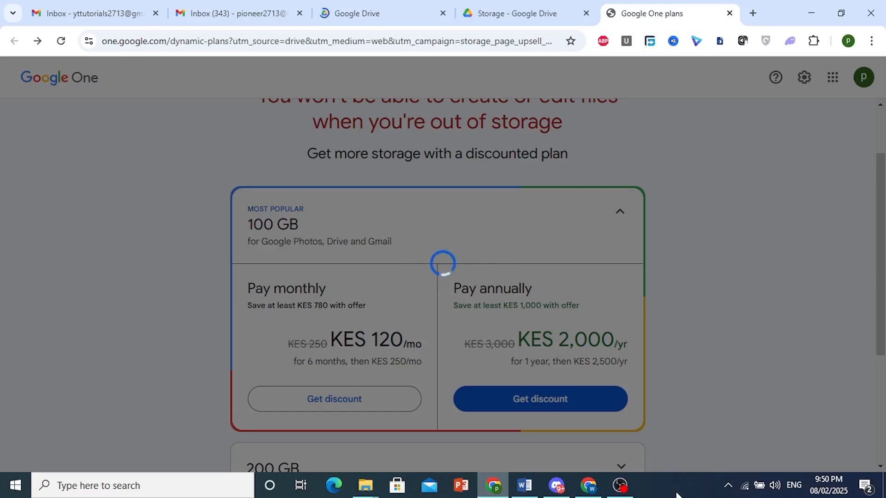
Choose Get discount on the 100 GB plan, bringing up the Google Play payment prompt
{"action": "left_click", "coordinate": [537, 398]}
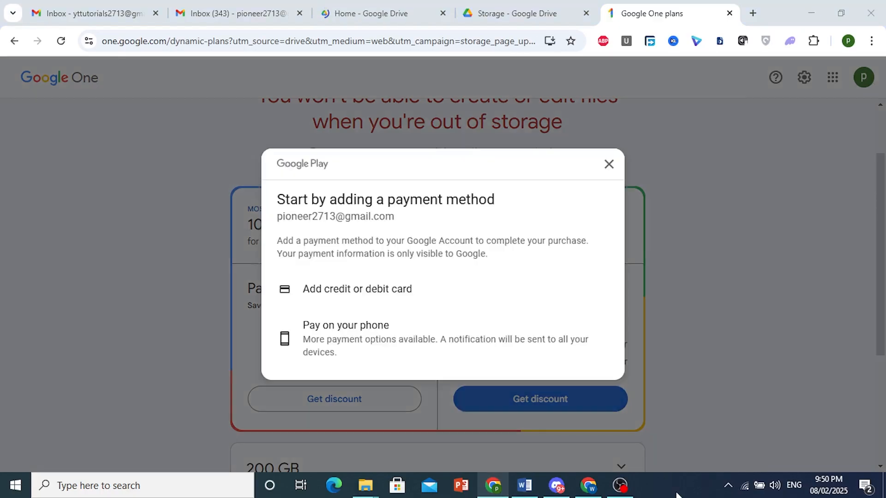
{"action": "mouse_move", "coordinate": [491, 321]}
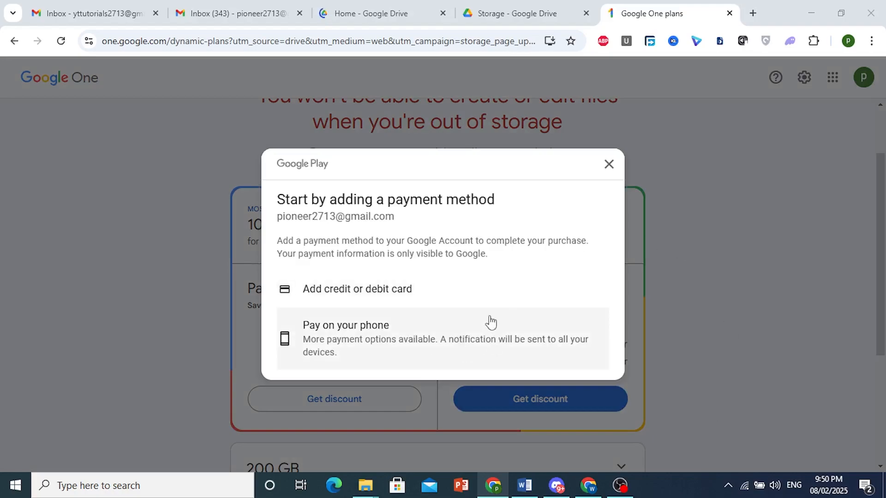
{"action": "mouse_move", "coordinate": [484, 349]}
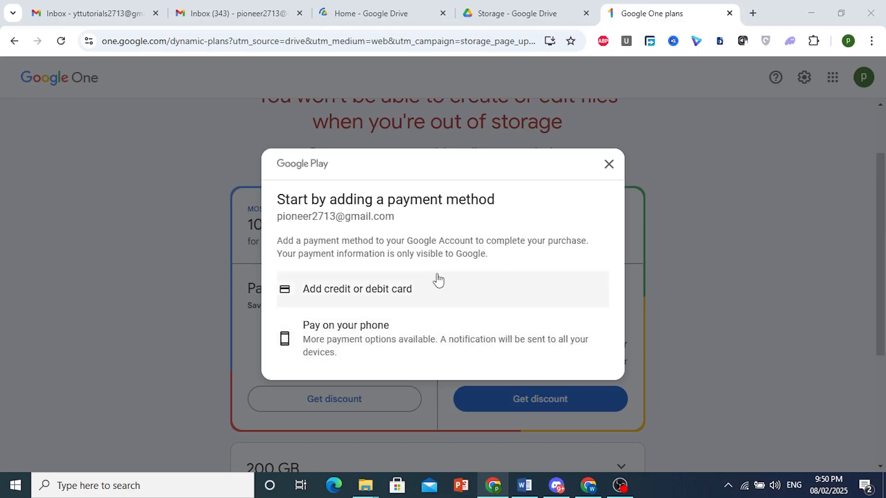
Select Add credit or debit card, showing the card form with cardholder name filled
{"action": "left_click", "coordinate": [608, 164]}
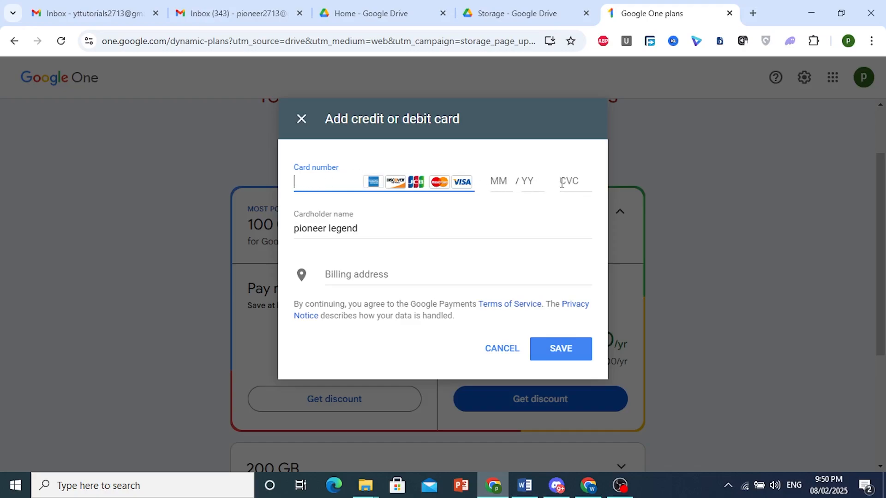
{"action": "mouse_move", "coordinate": [568, 181]}
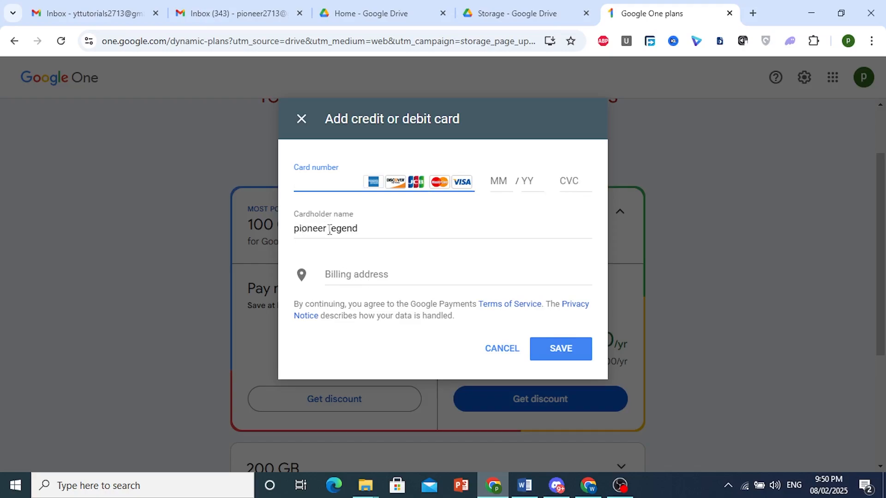
{"action": "mouse_move", "coordinate": [560, 348]}
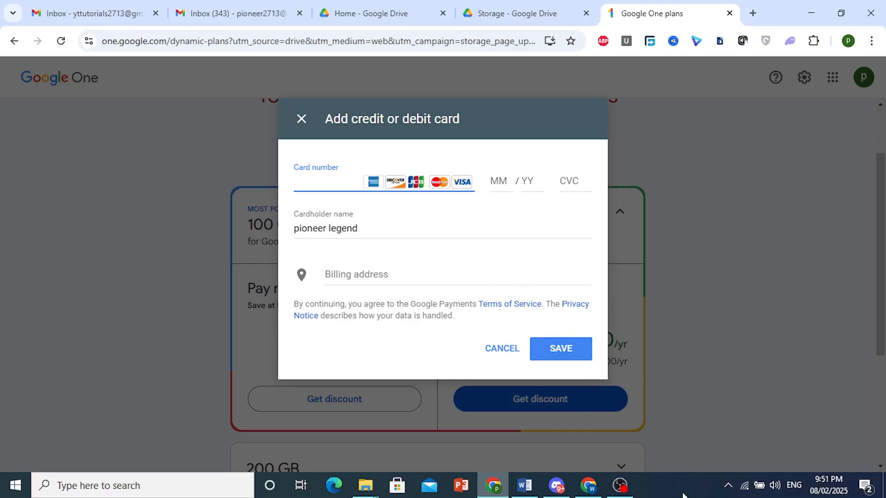
{"action": "left_click", "coordinate": [559, 348]}
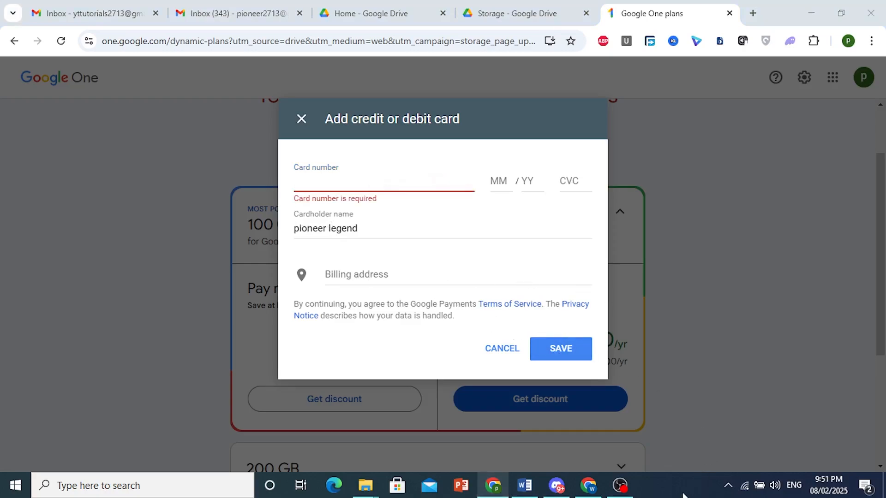